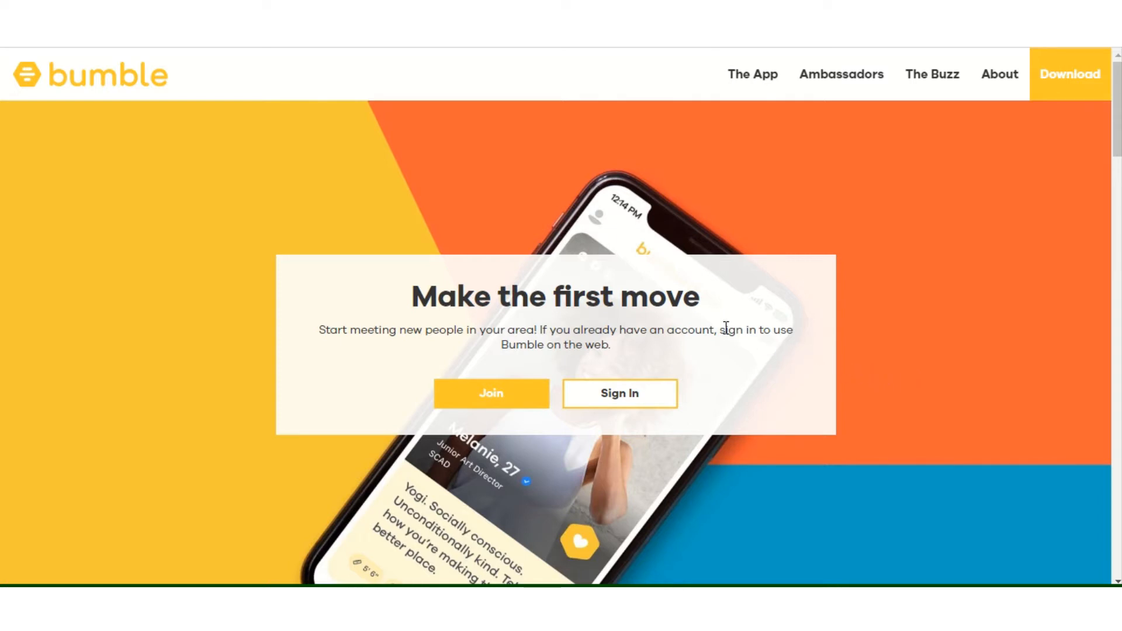
mouse_move(669, 330)
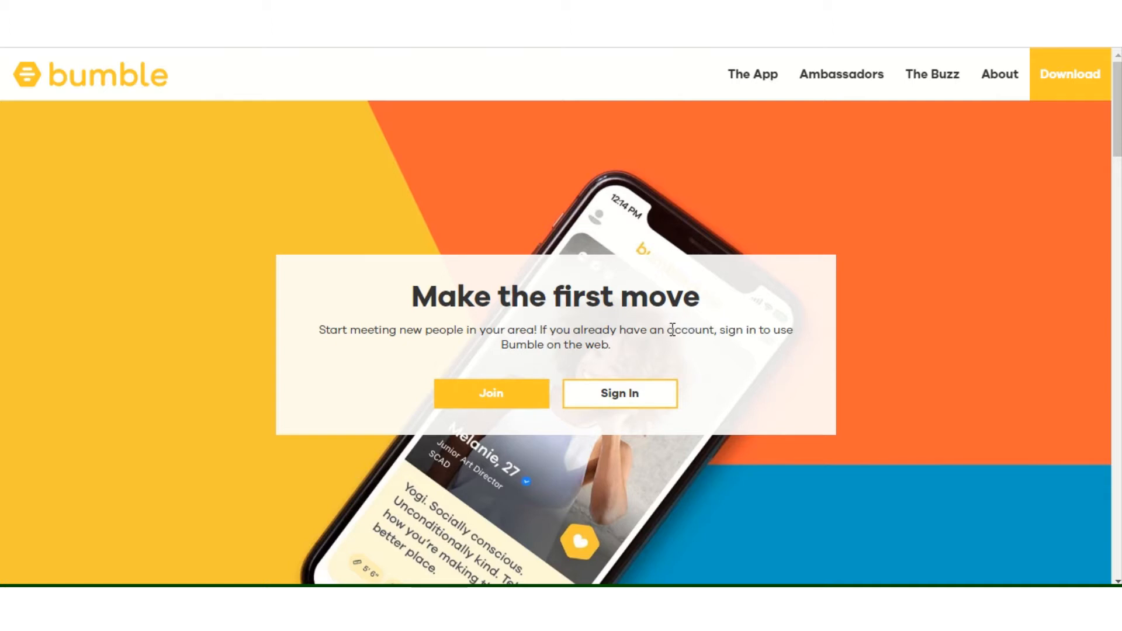
mouse_move(634, 375)
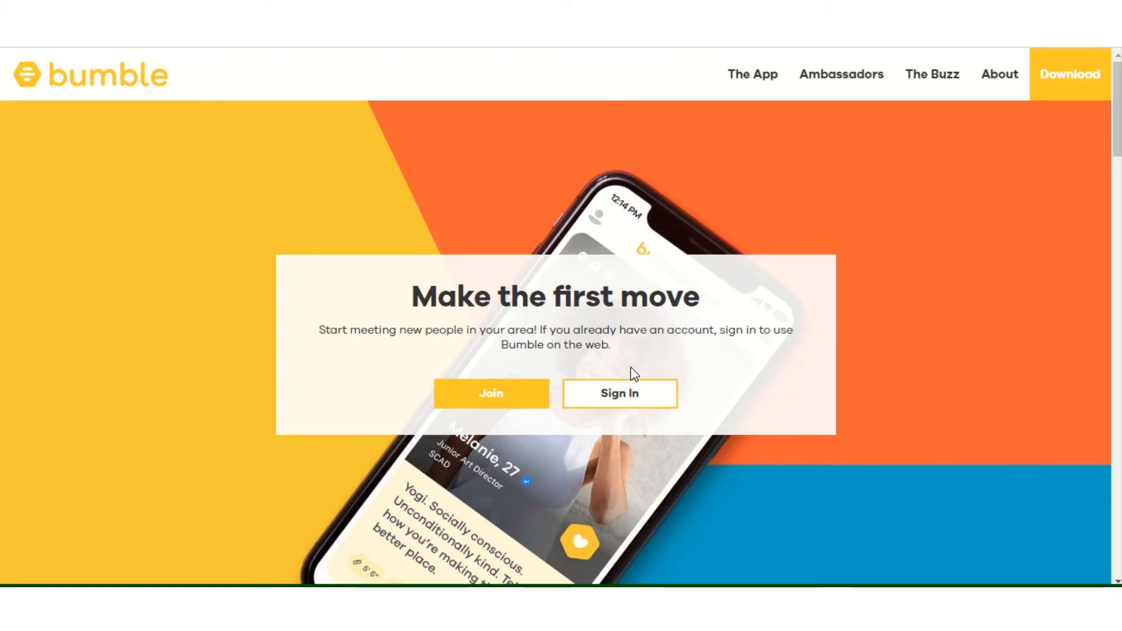
mouse_move(620, 393)
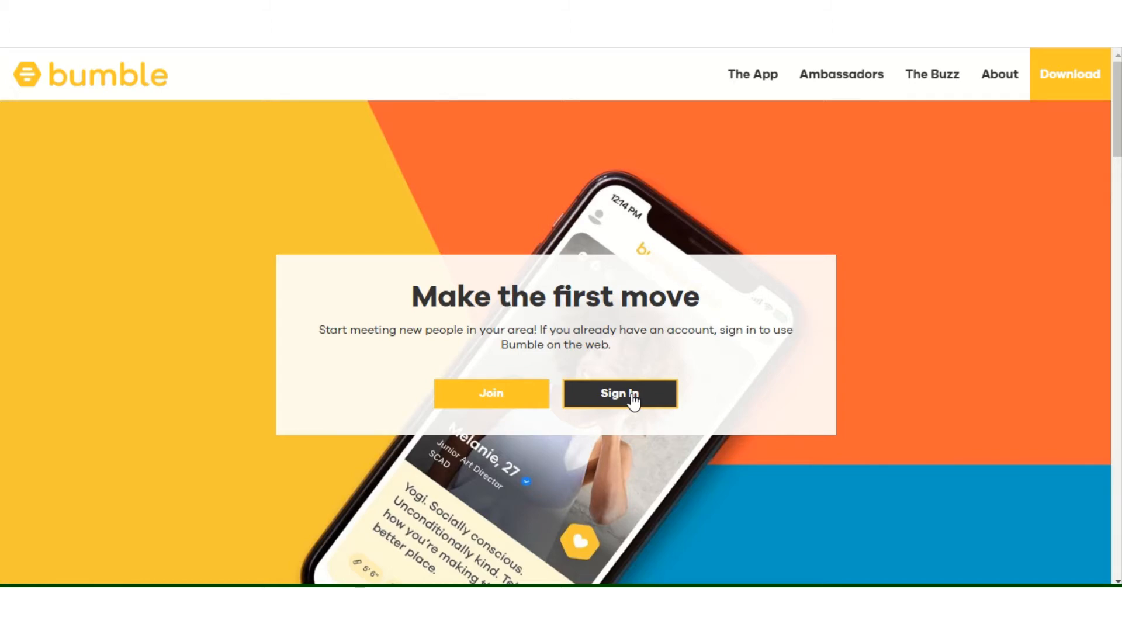
- Sign in to the existing Bumble account to reach the home dashboard
left_click(619, 393)
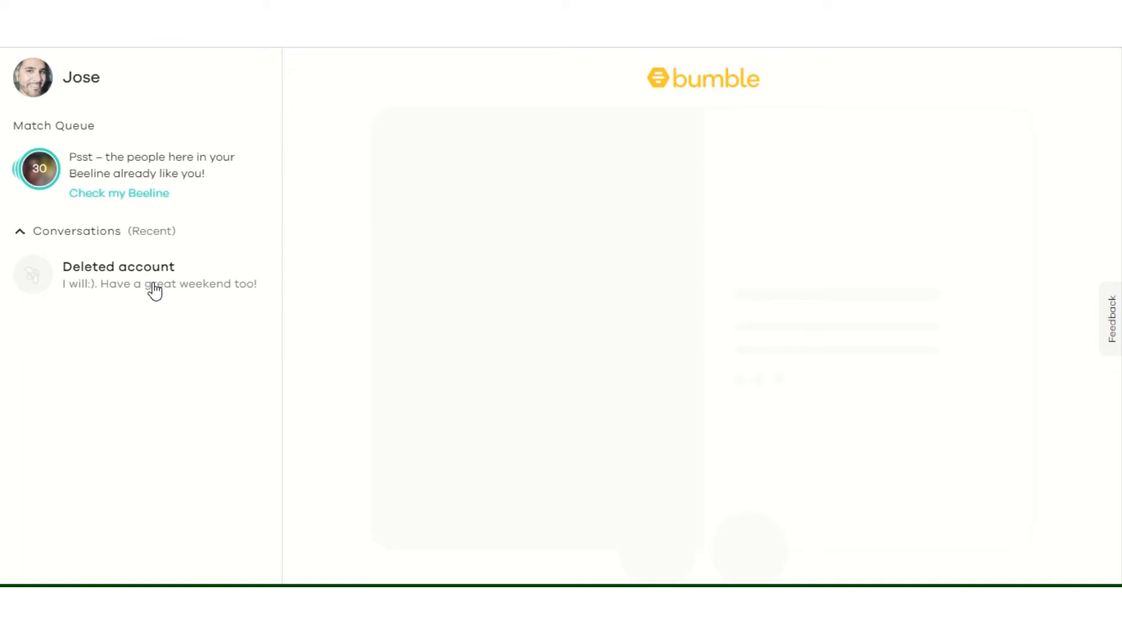
mouse_move(140, 289)
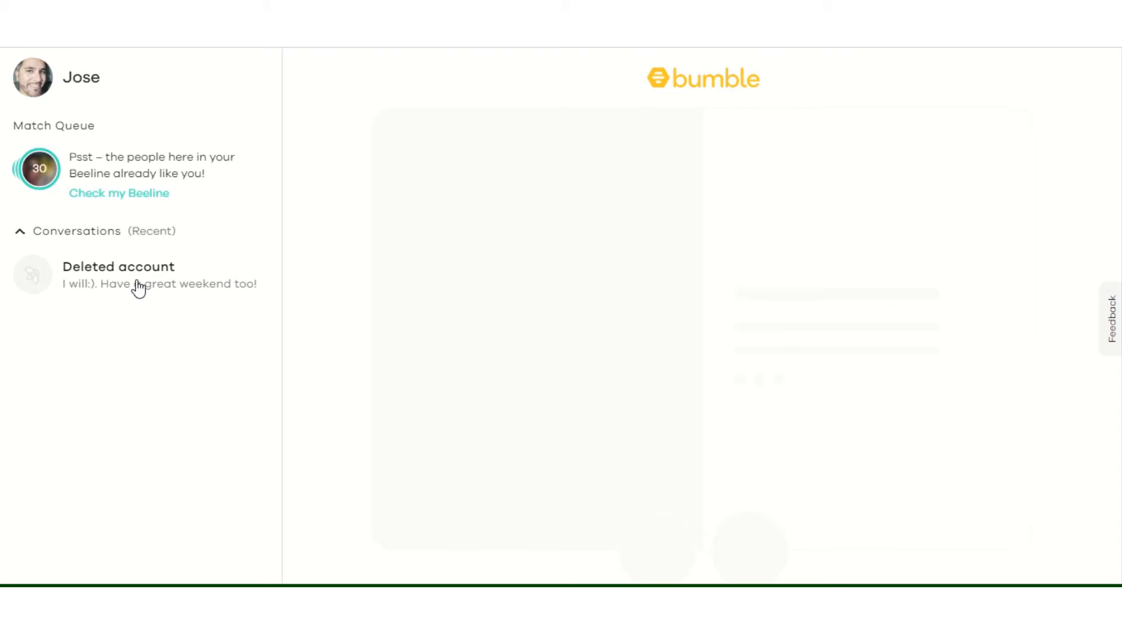
mouse_move(128, 246)
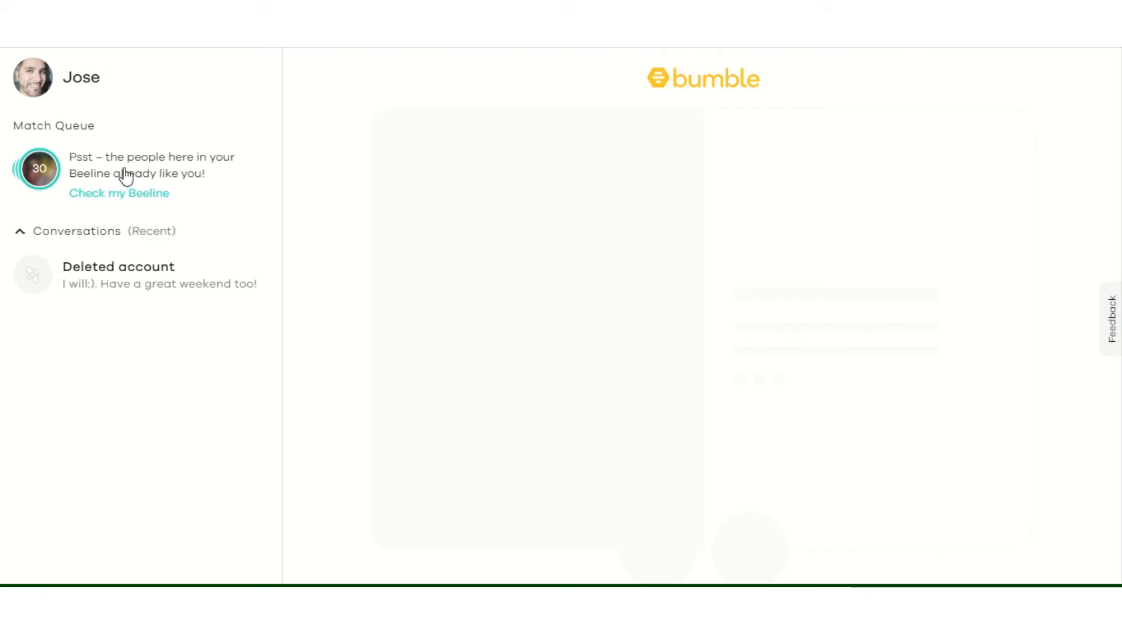
mouse_move(85, 139)
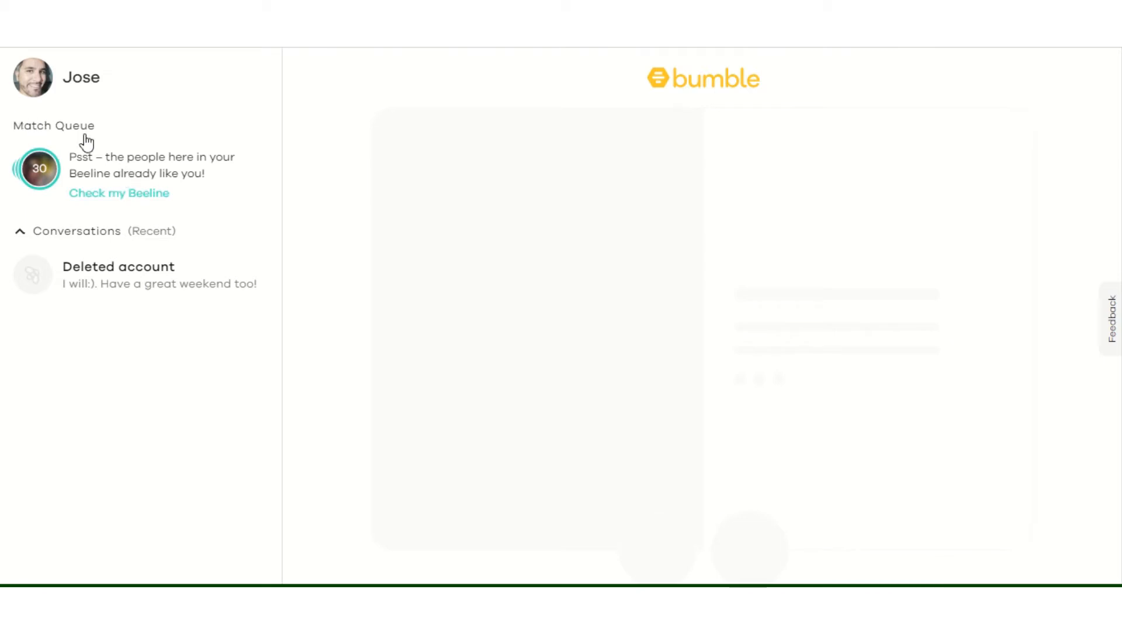
mouse_move(1098, 306)
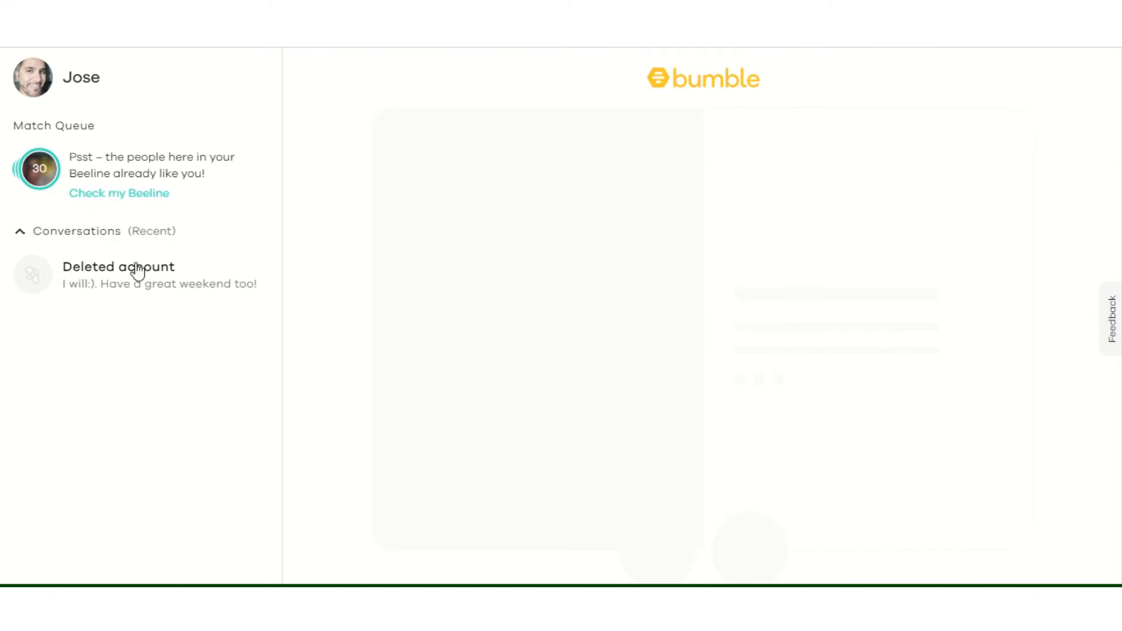
mouse_move(56, 180)
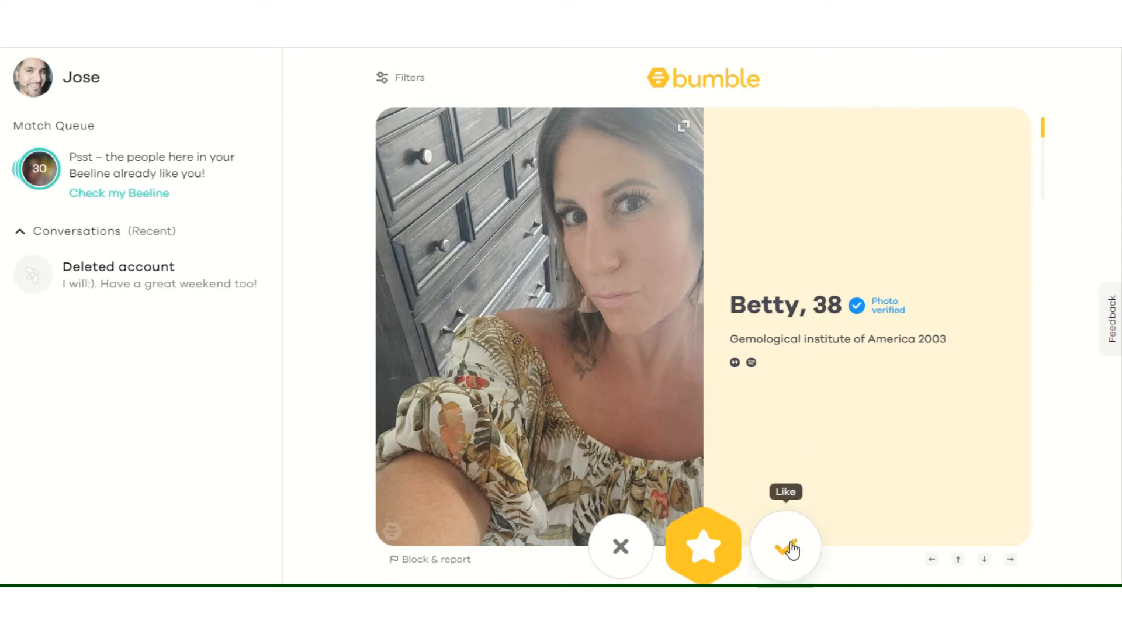
- Like the displayed profile to get the Boom! match, dismissing the microphone notification
left_click(785, 546)
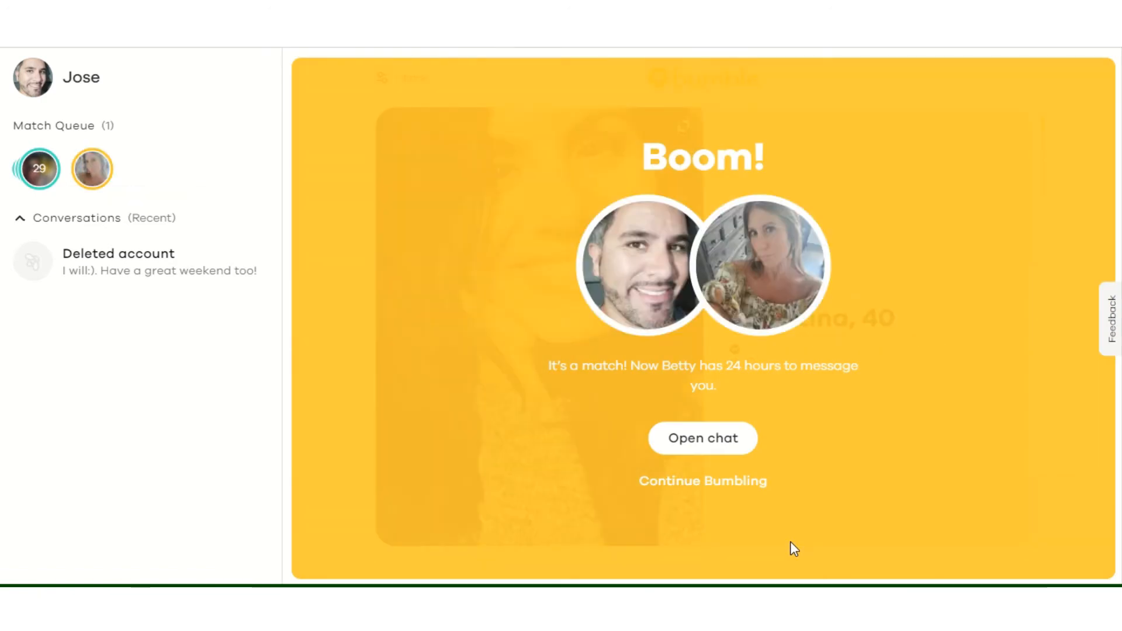
mouse_move(1011, 356)
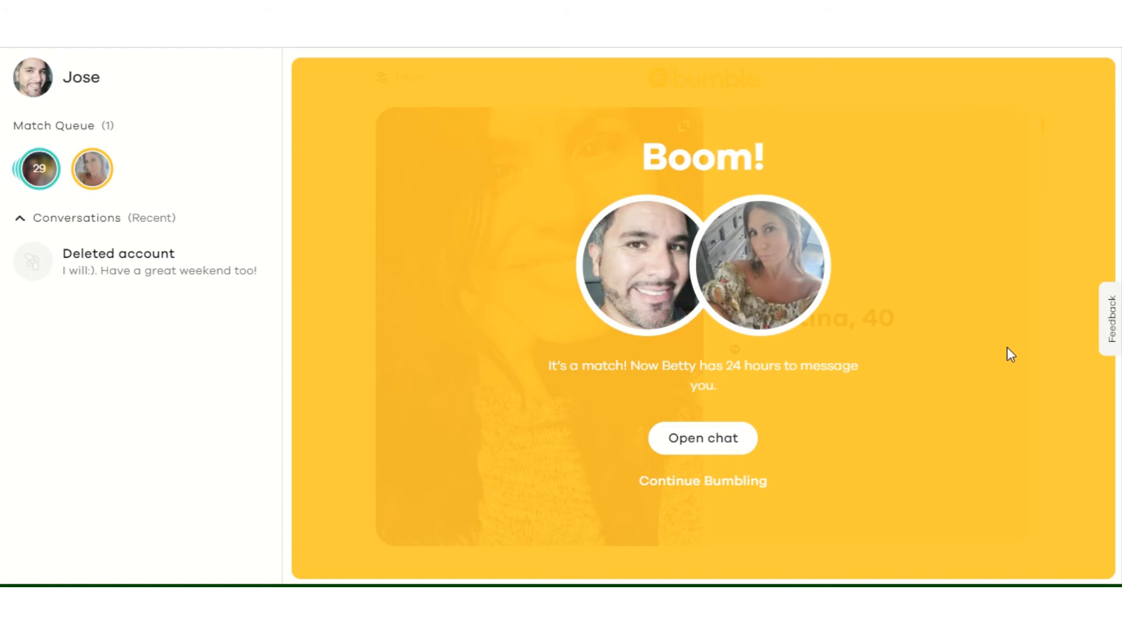
mouse_move(977, 311)
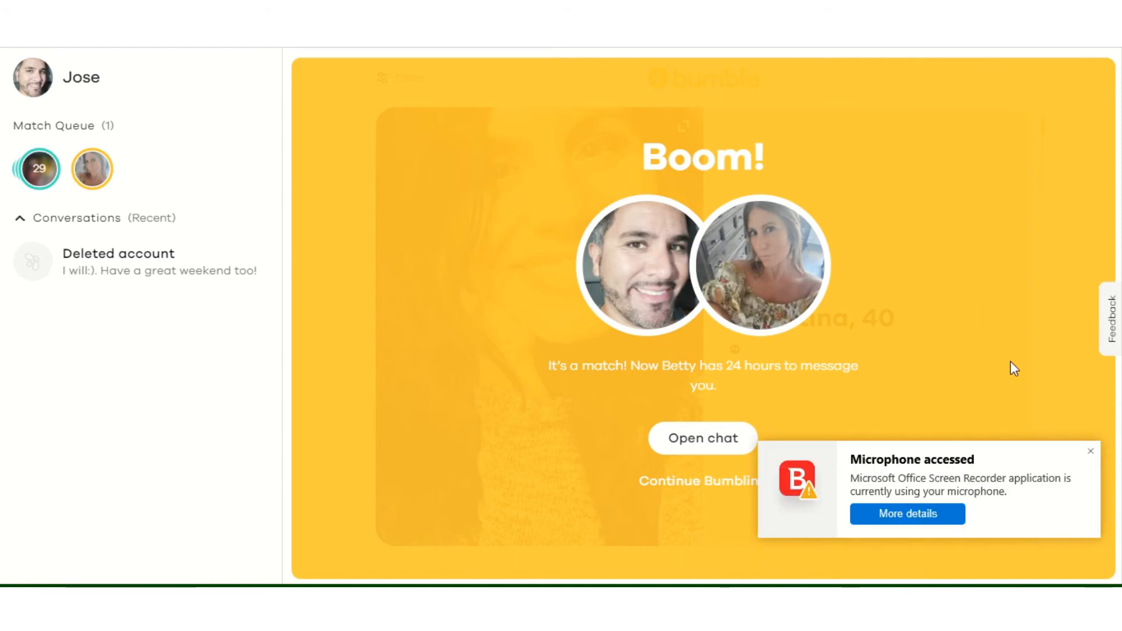
left_click(1089, 451)
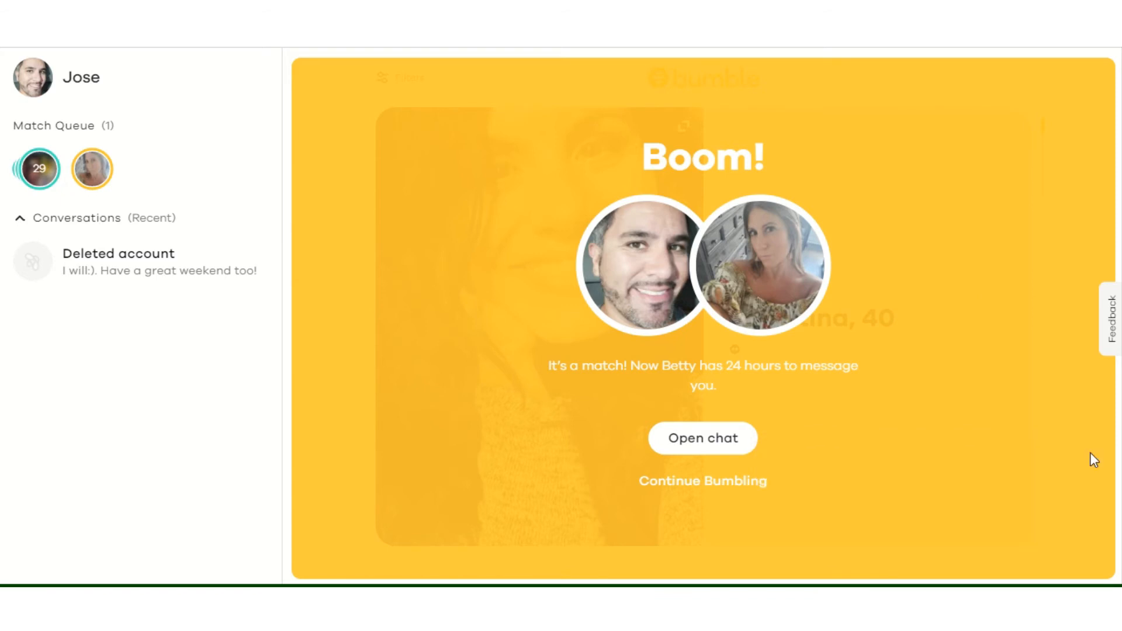
mouse_move(681, 321)
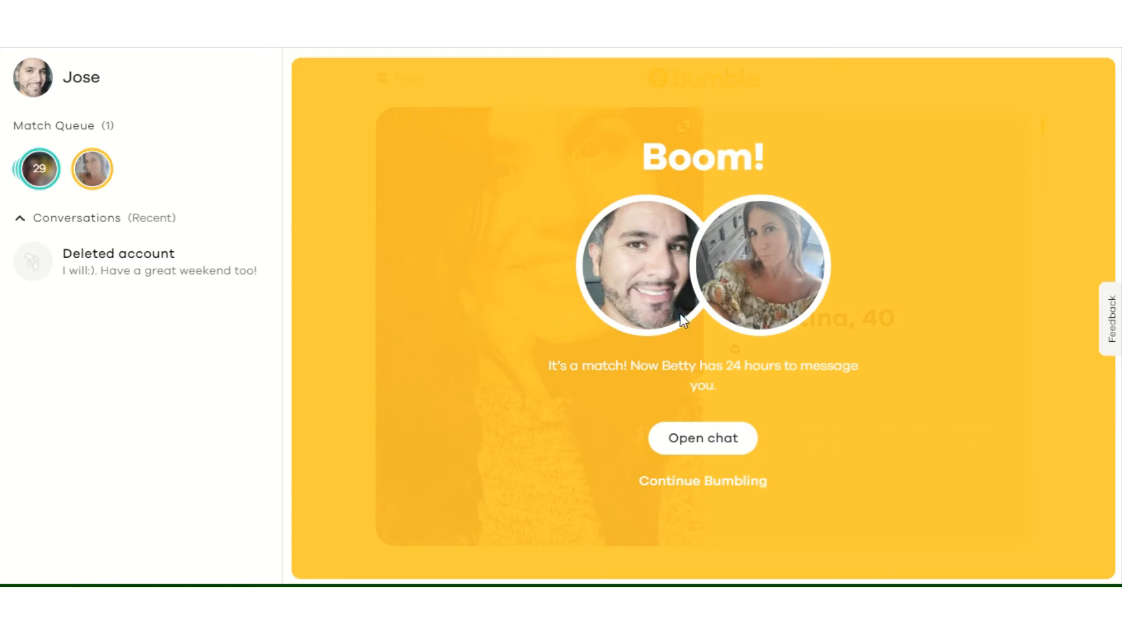
mouse_move(189, 407)
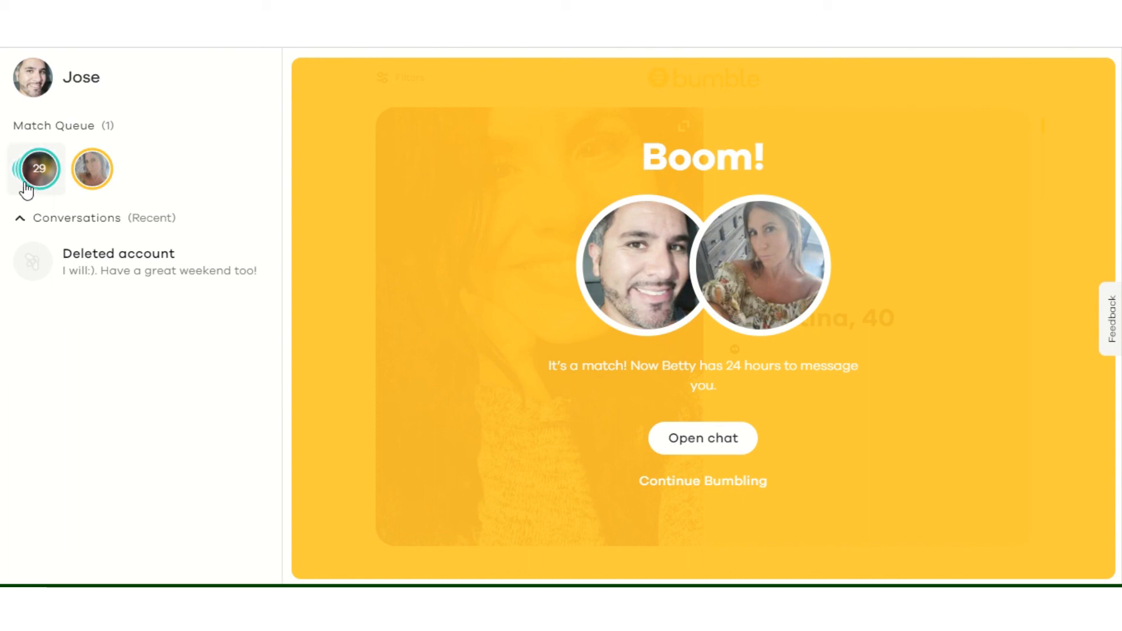
mouse_move(369, 324)
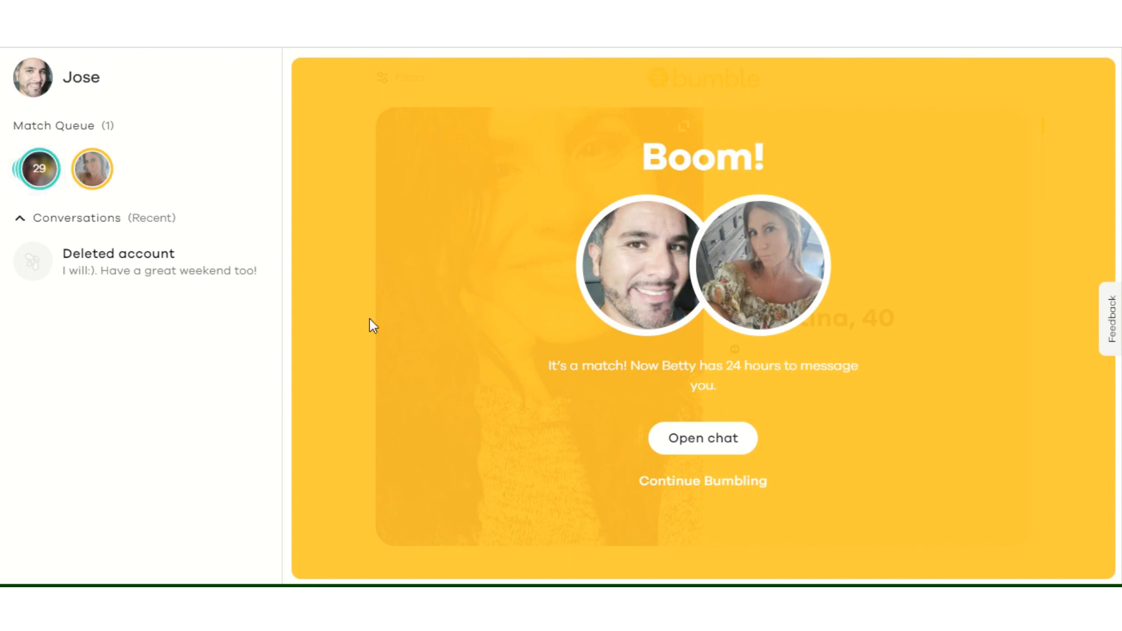
mouse_move(508, 365)
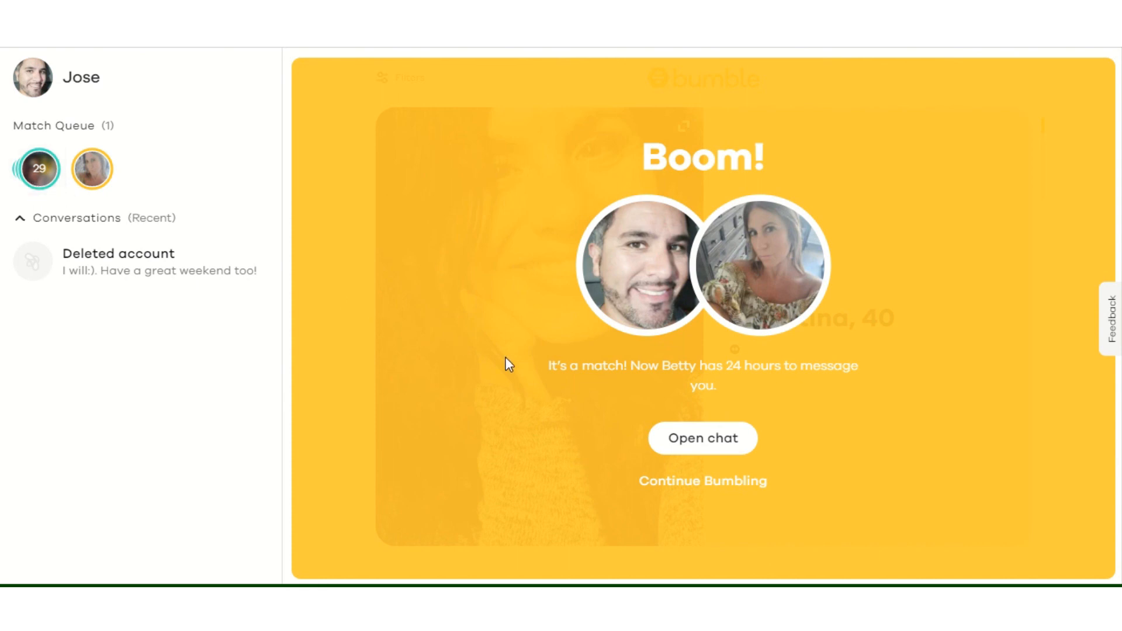